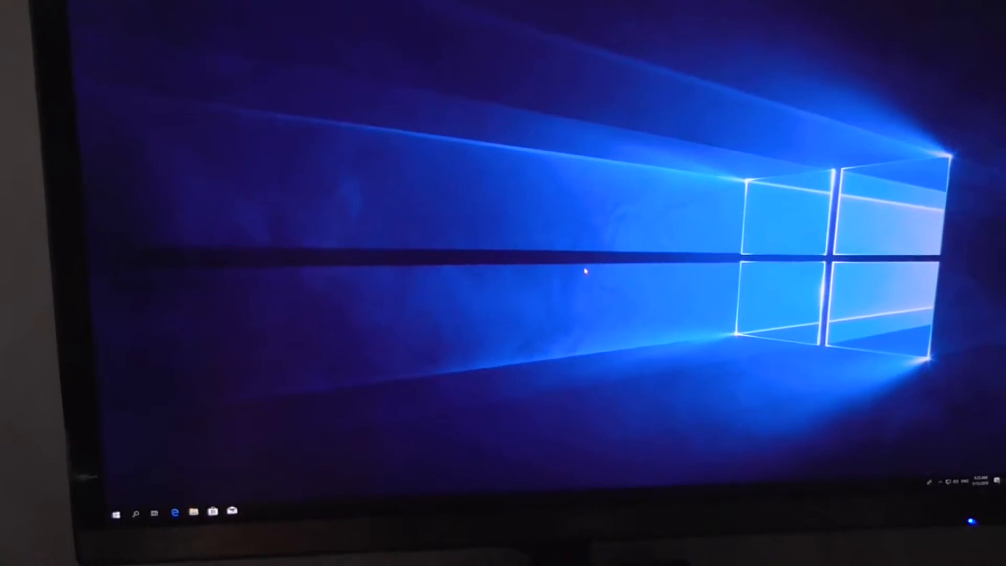
# - Search 'cmd' from Start and run Command Prompt as administrator
pyautogui.click(117, 514)
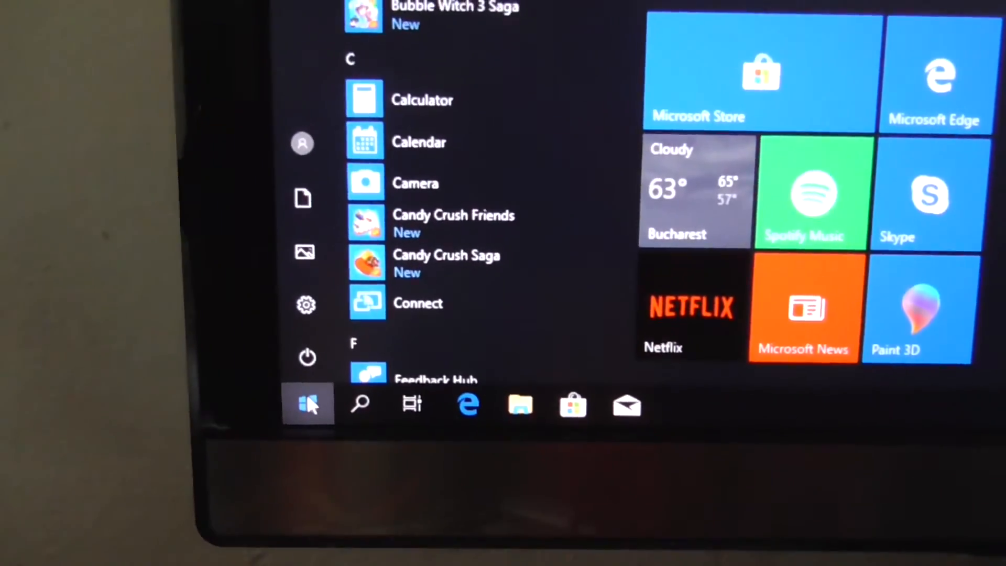
pyautogui.write('cmd')
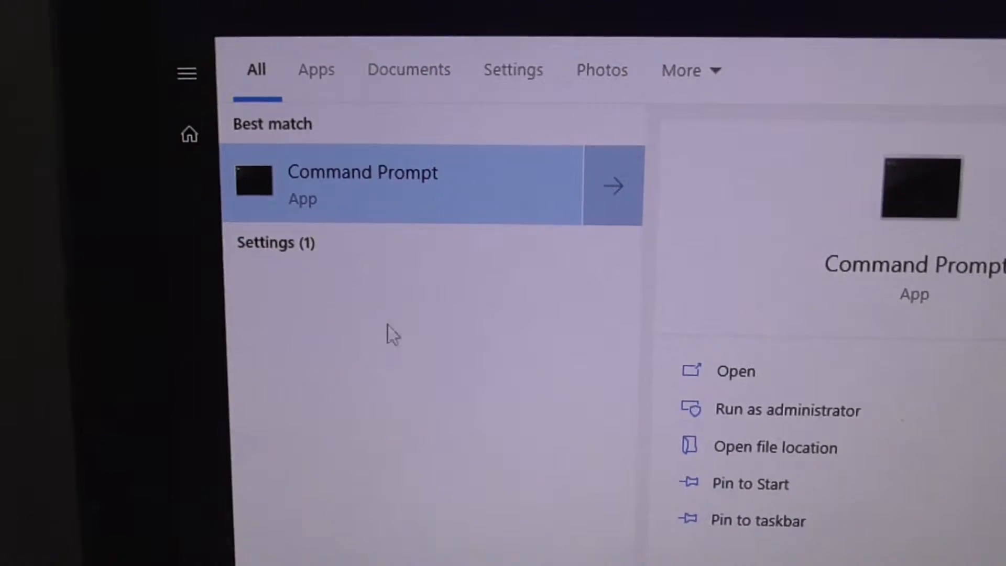
pyautogui.rightClick(362, 184)
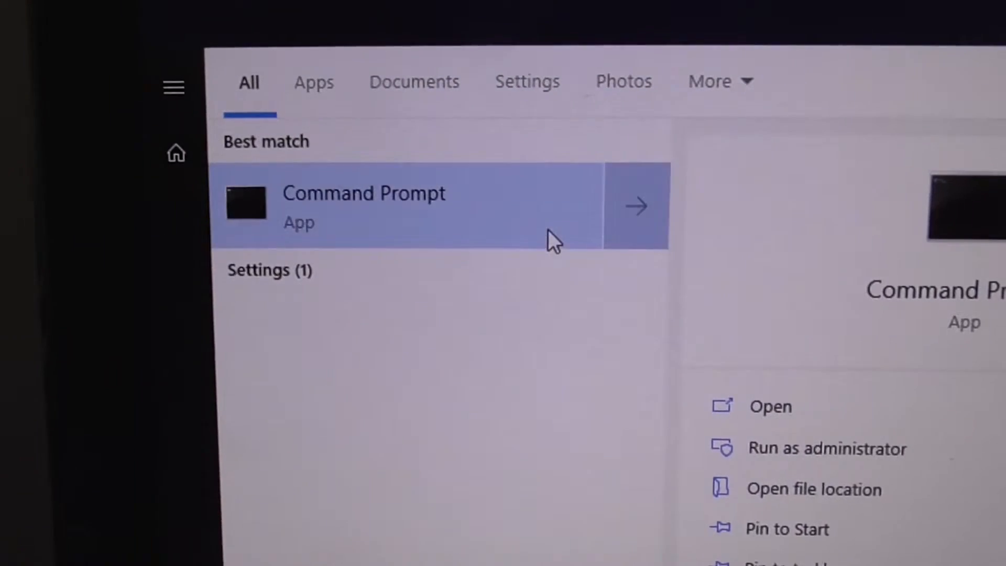
pyautogui.click(826, 448)
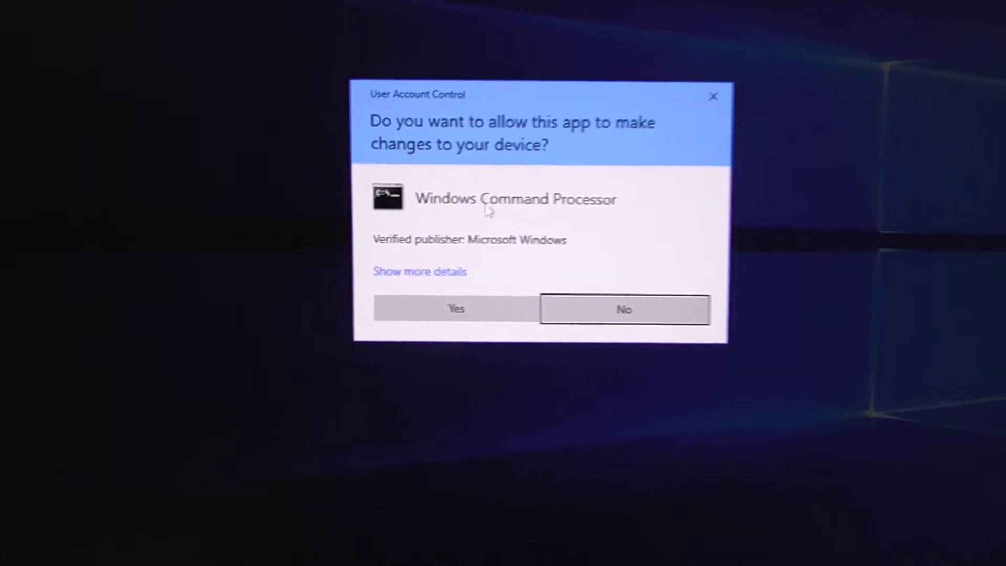
# - Approve the User Account Control request so the elevated Command Prompt starts
pyautogui.click(455, 308)
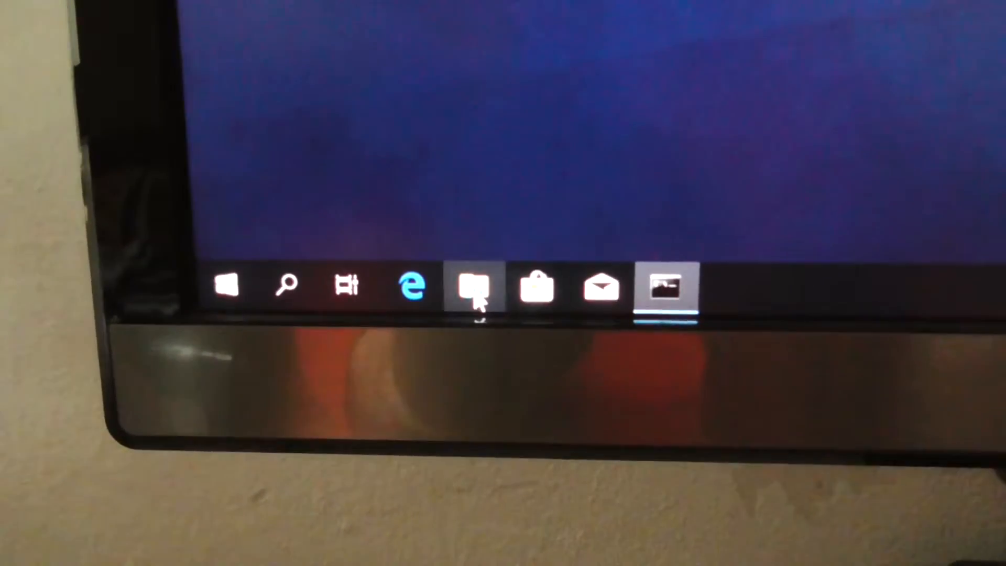
# - Check This PC's drives in File Explorer and confirm Windows sits on SSD_M.2_240GB (F:)
pyautogui.click(474, 285)
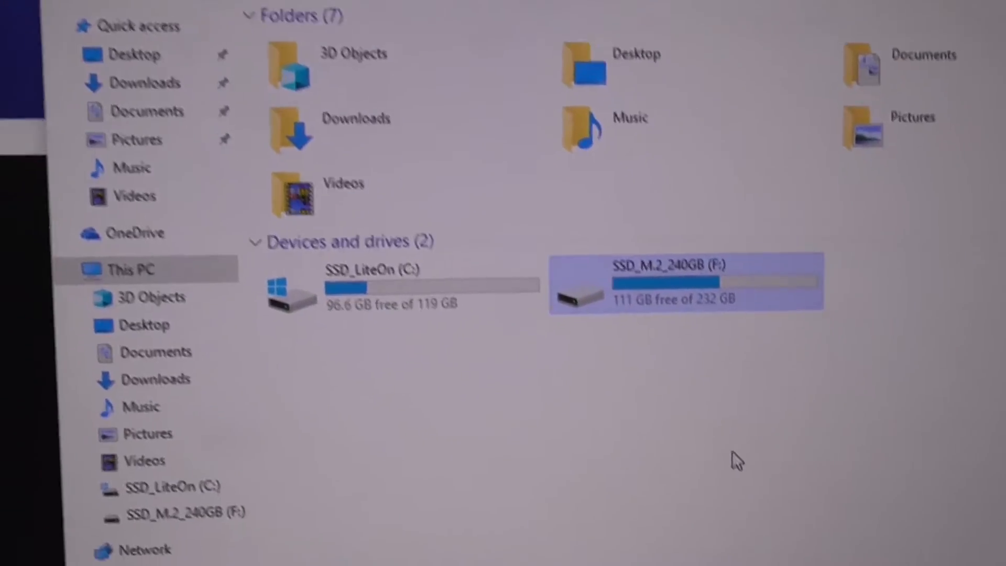
pyautogui.doubleClick(684, 282)
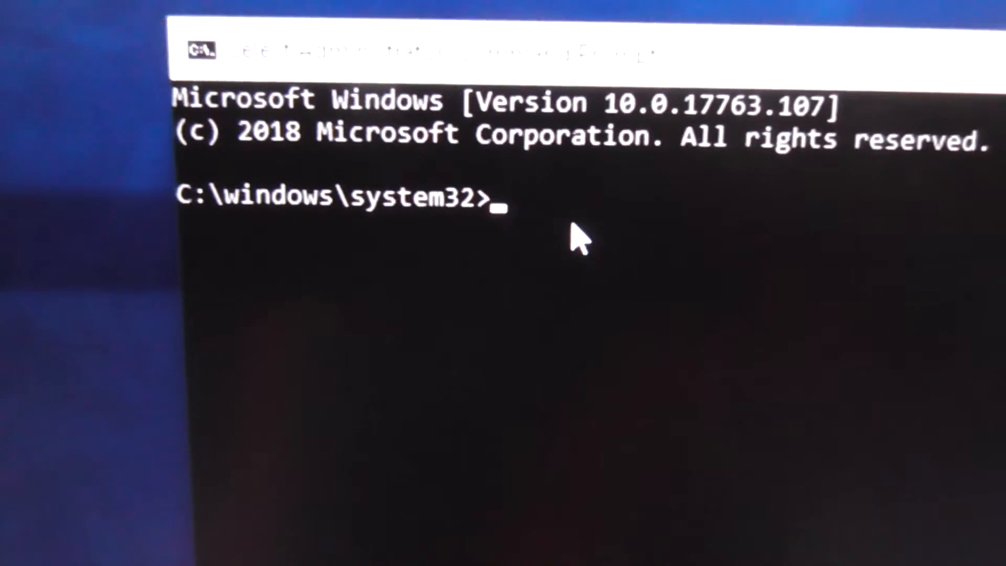
# - Run bcdboot f:\windows to add the F: Windows install to the boot menu
pyautogui.write('b')
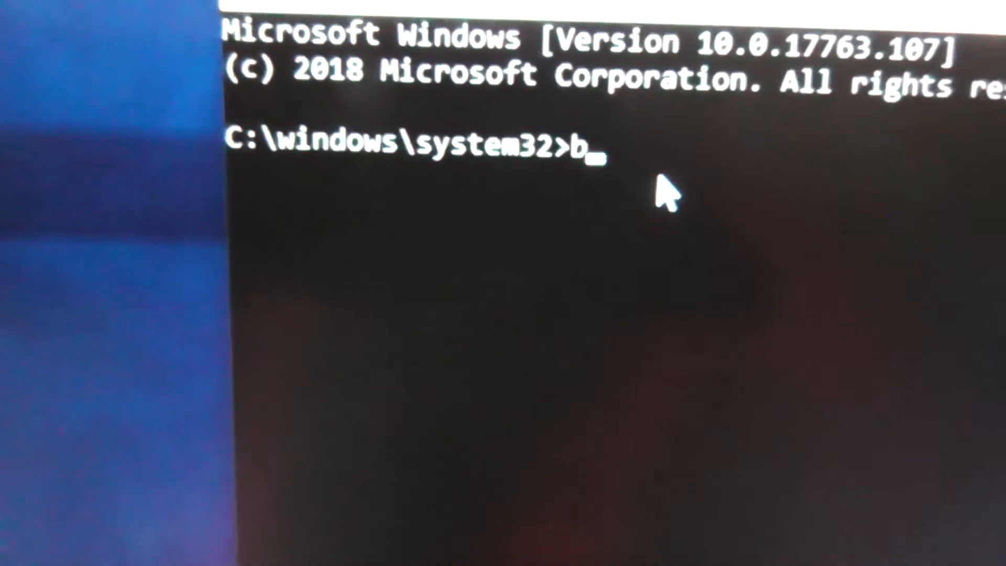
pyautogui.write('cdboot')
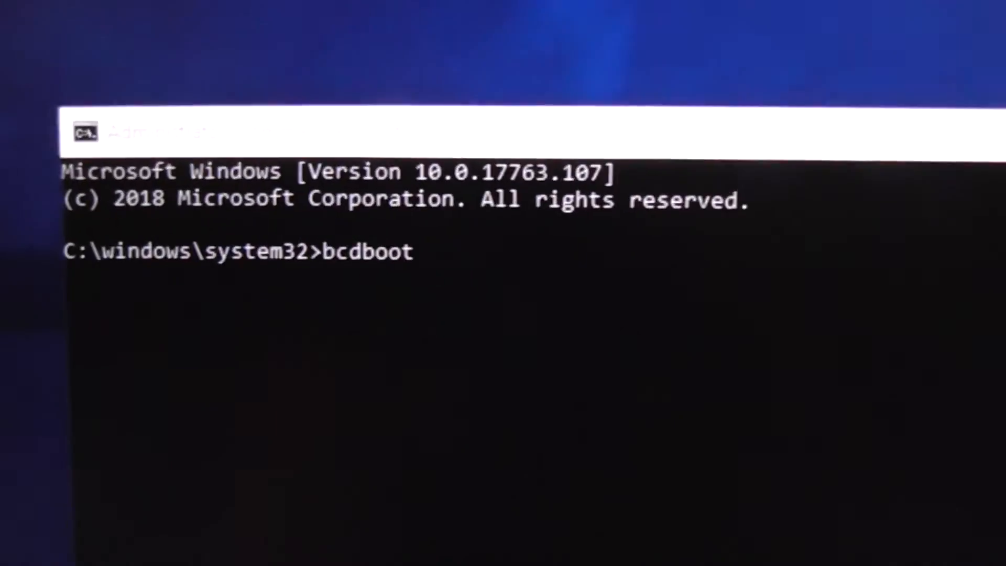
pyautogui.write('f')
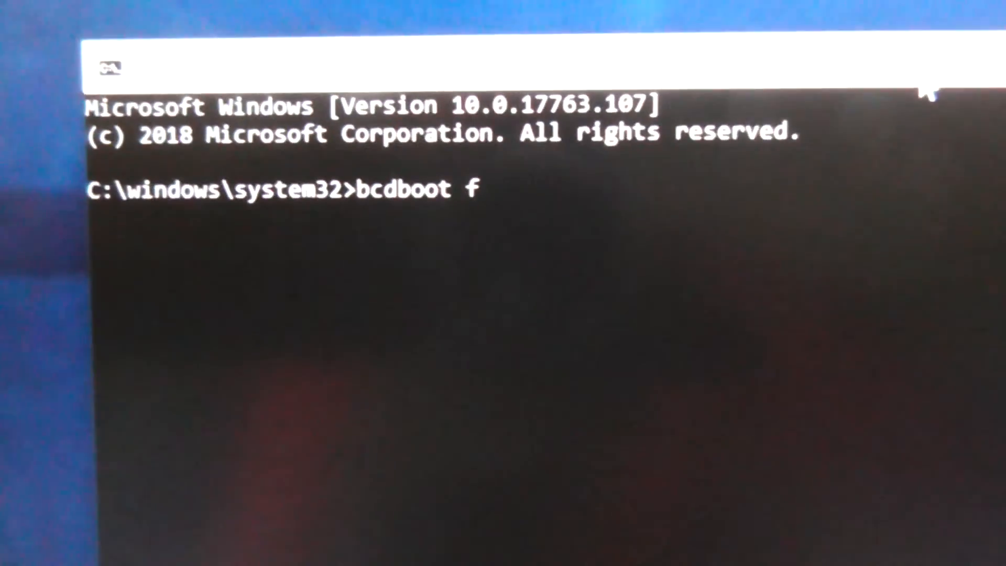
pyautogui.write(':')
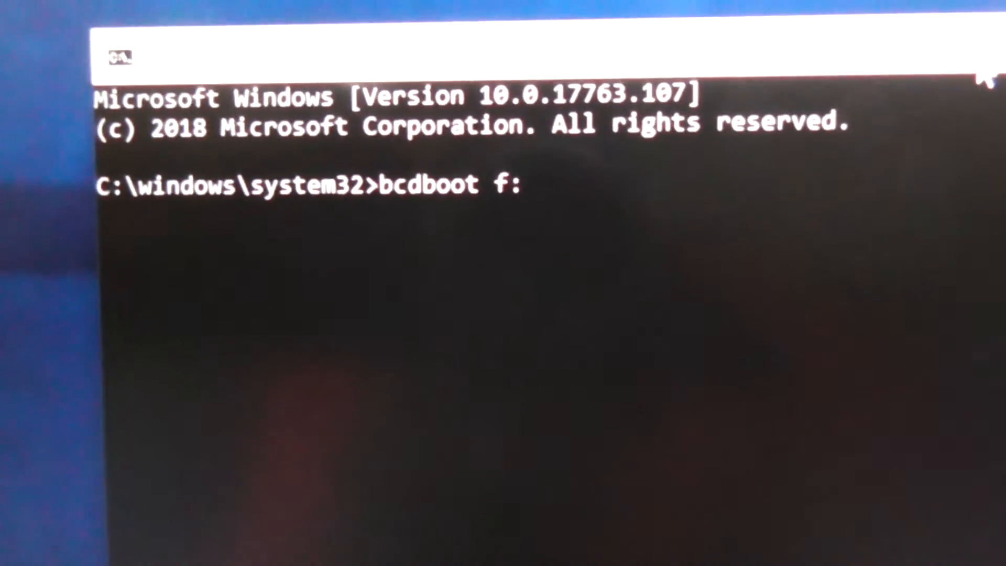
pyautogui.write('\\wi')
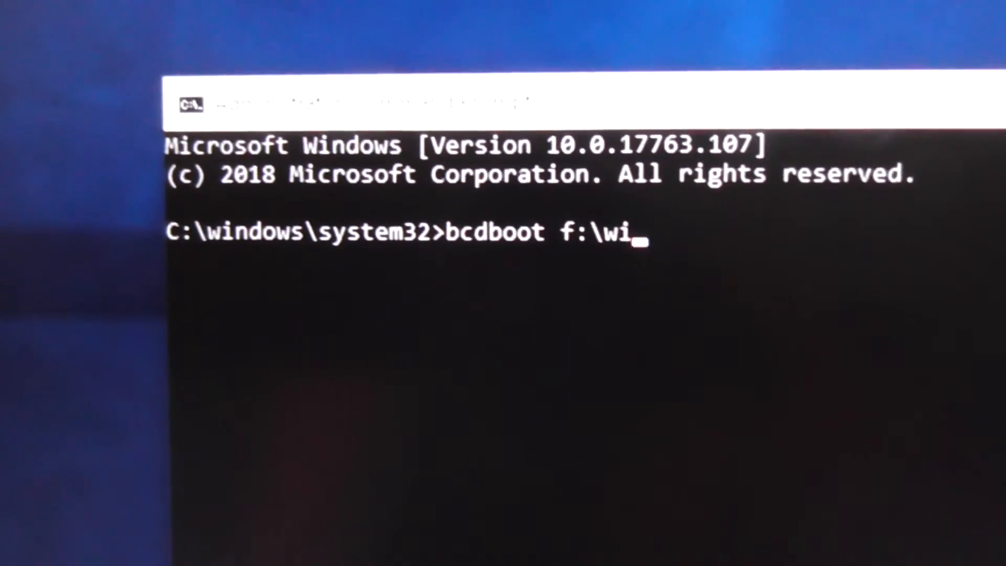
pyautogui.write('ndows')
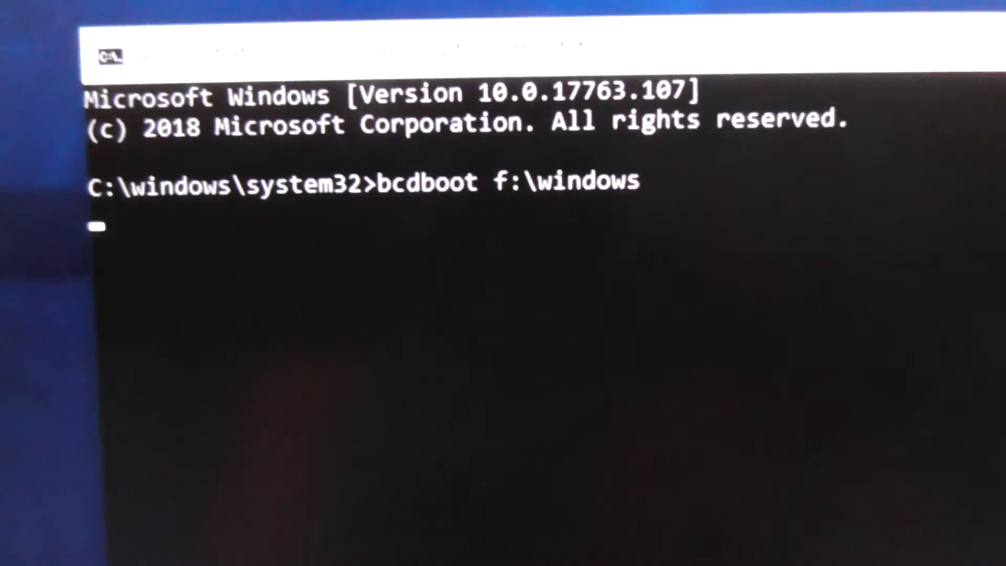
pyautogui.press('Return')
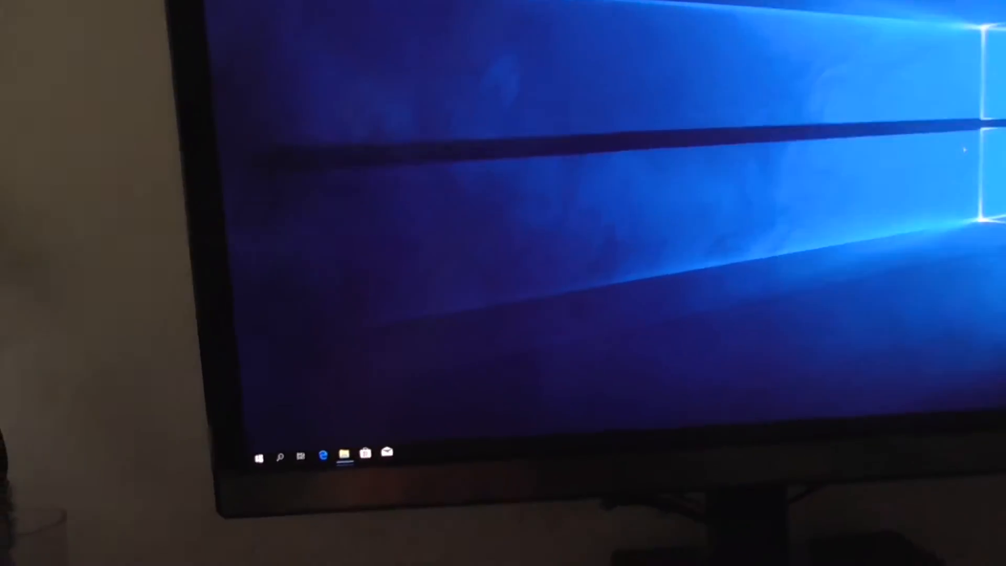
# - Expand Start's Shut down or sign out menu to reach the Restart option
pyautogui.rightClick(259, 458)
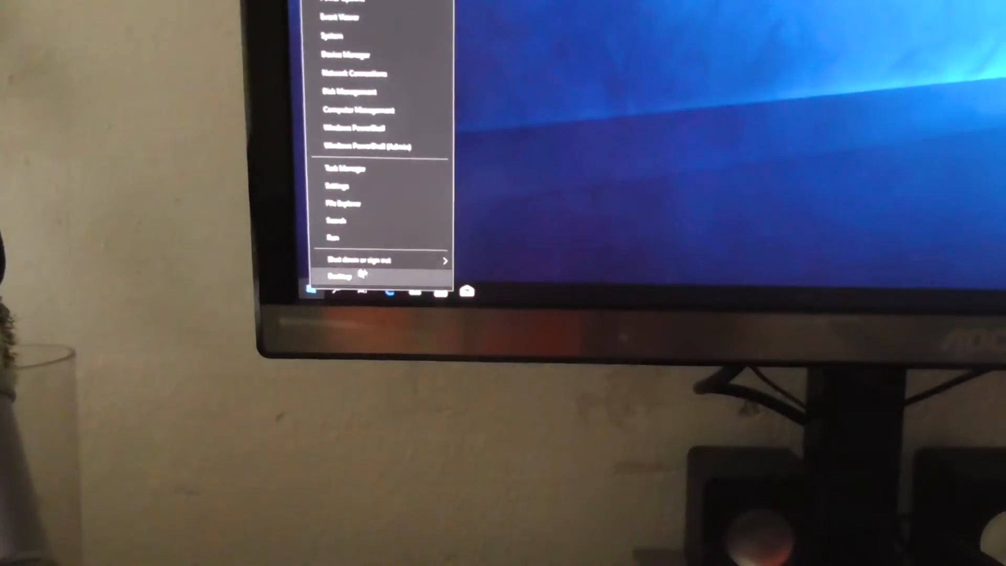
pyautogui.click(359, 260)
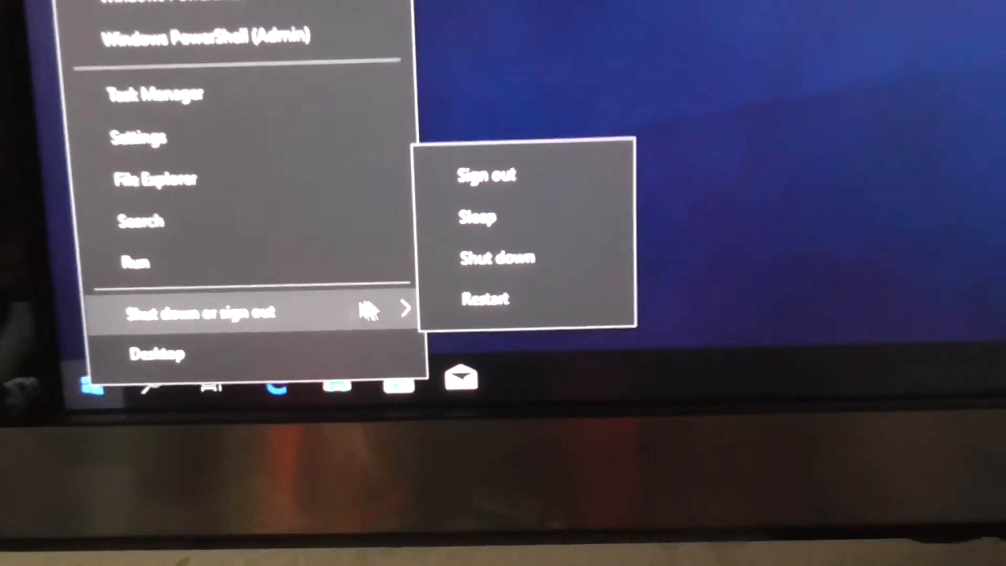